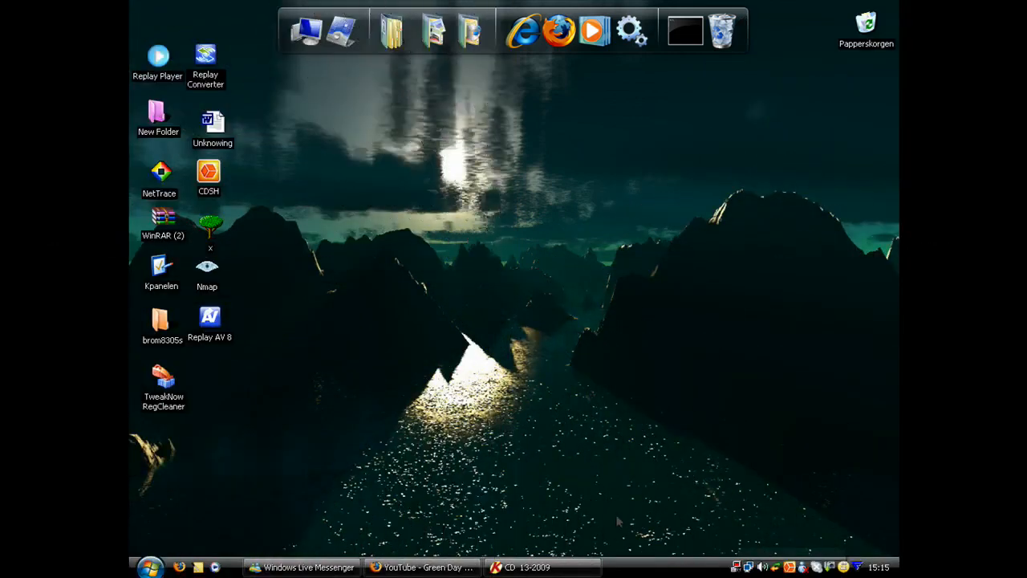
# Step: Launch TweakNow RegCleaner from its desktop shortcut
pyautogui.click(164, 377)
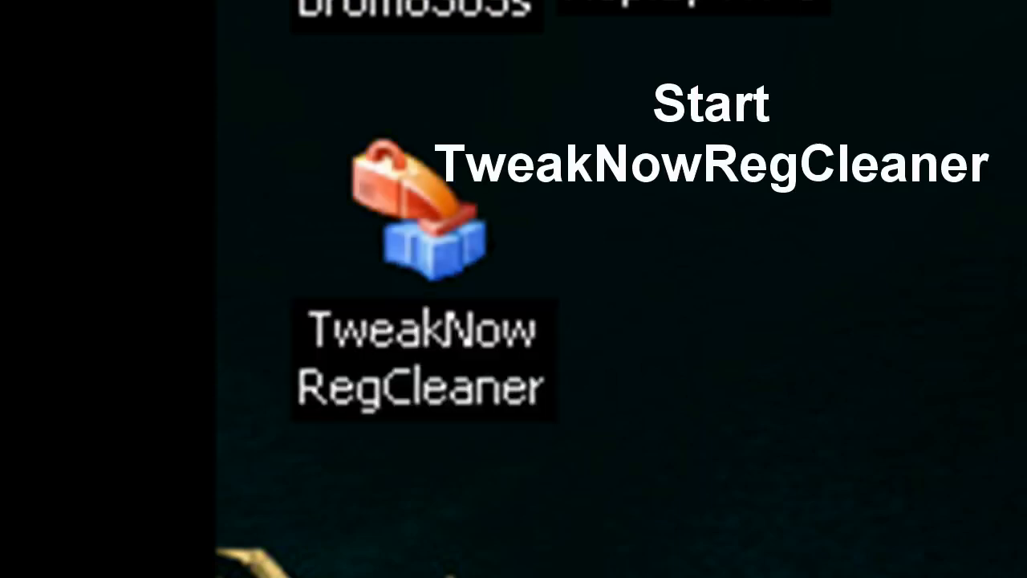
pyautogui.doubleClick(424, 207)
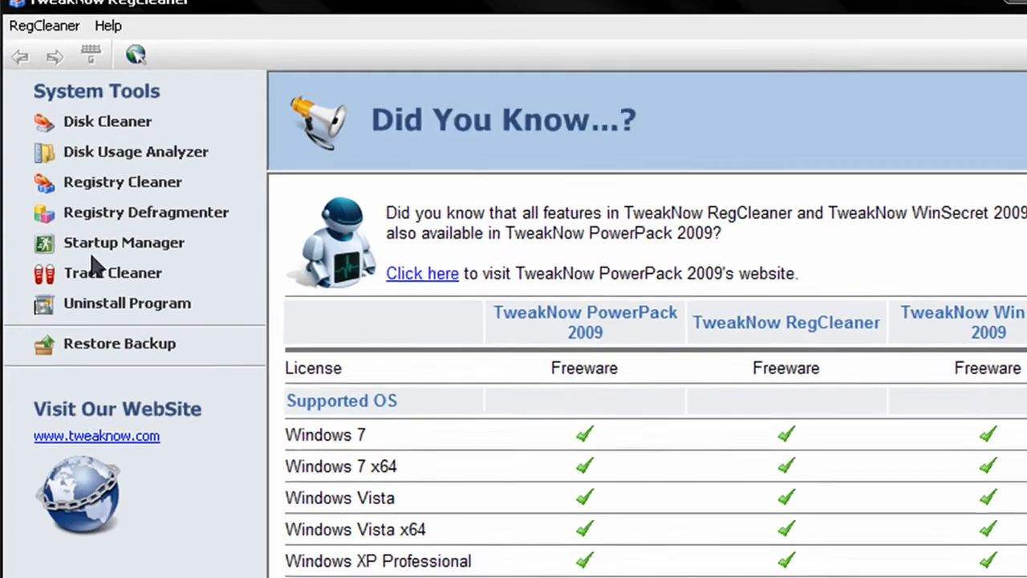
# Step: Start a Registry Cleaner scan for registry problems
pyautogui.click(122, 182)
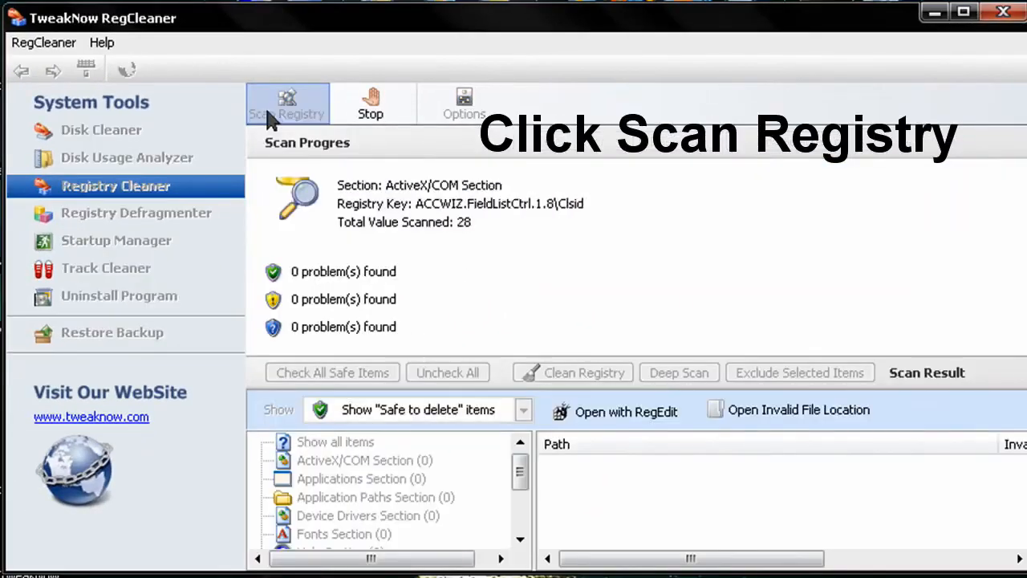
pyautogui.click(287, 102)
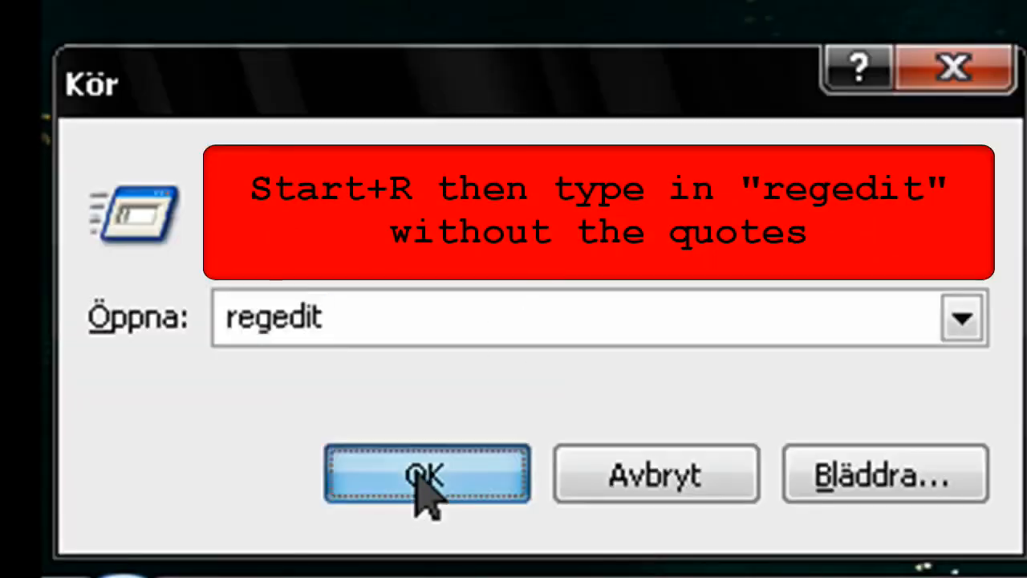
# Step: Launch regedit from the Run dialog and reach the Control key holding WaitToKillServiceTimeout
pyautogui.click(427, 474)
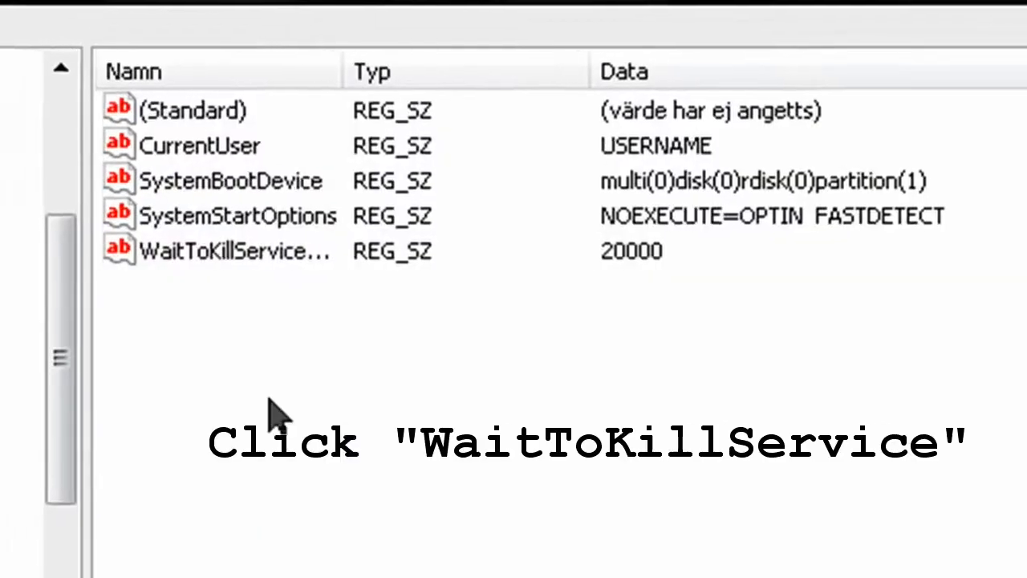
# Step: Set WaitToKillServiceTimeout's data from 20000 to 1
pyautogui.doubleClick(233, 250)
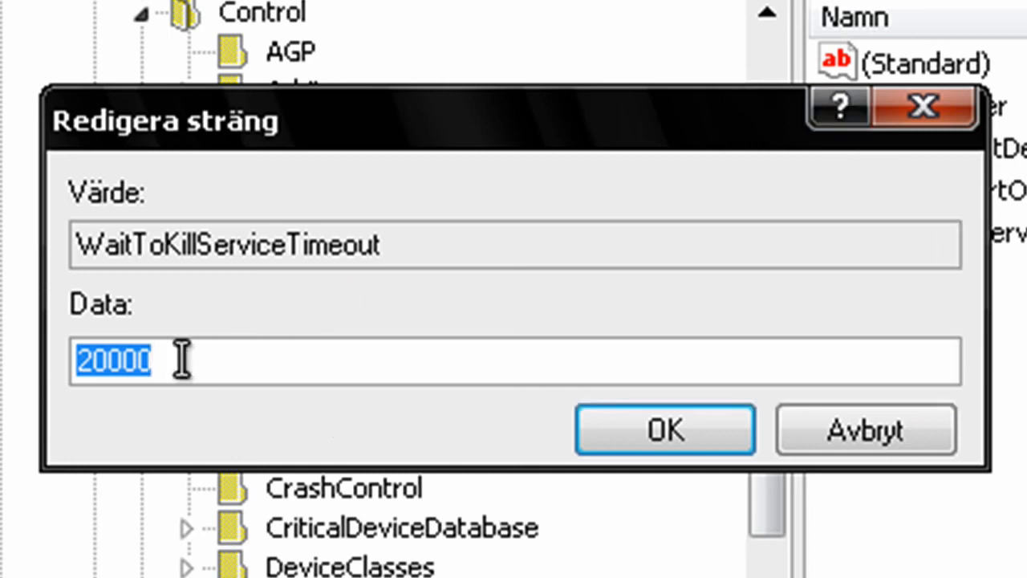
pyautogui.write('1')
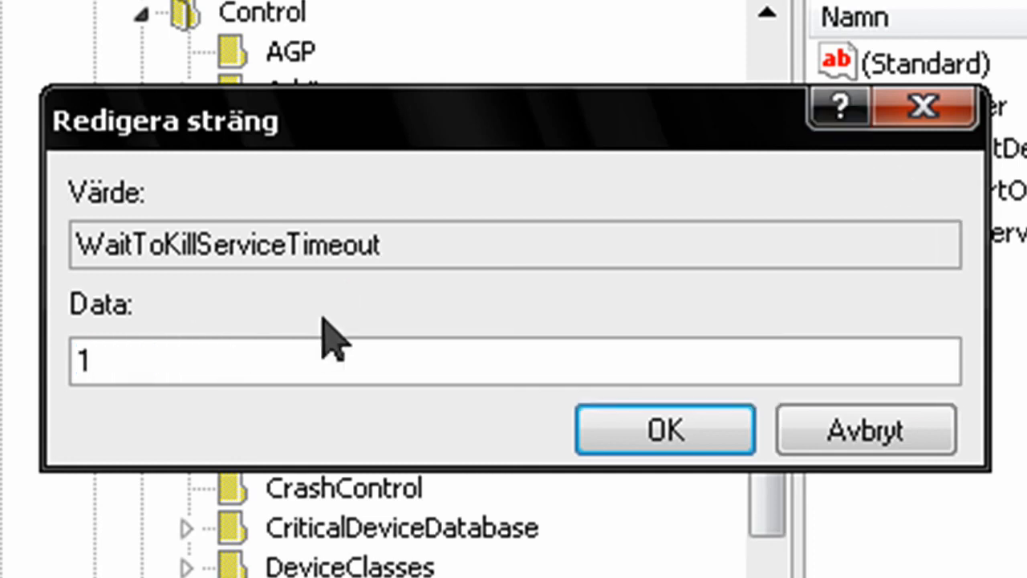
pyautogui.click(665, 430)
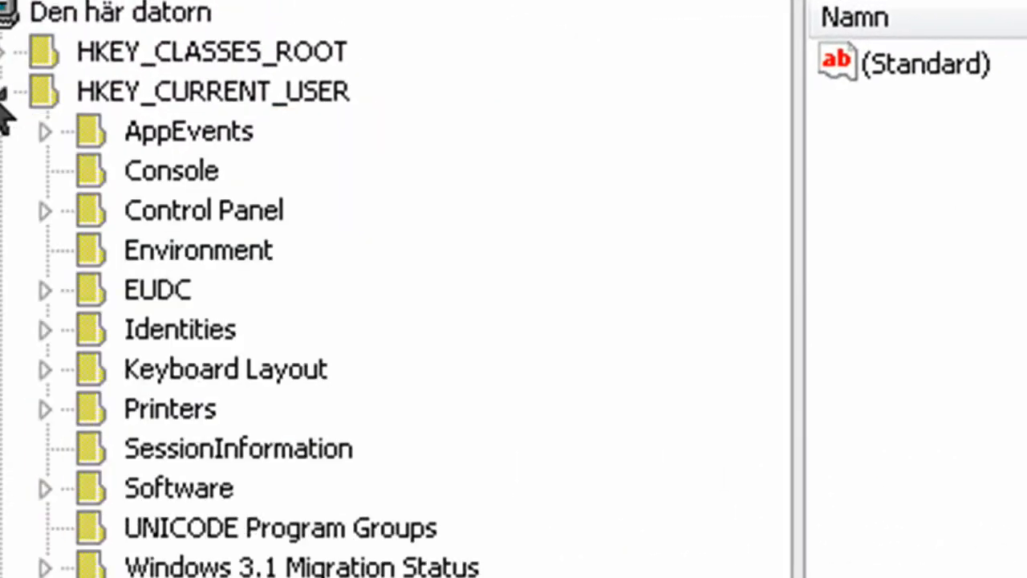
pyautogui.moveTo(51, 233)
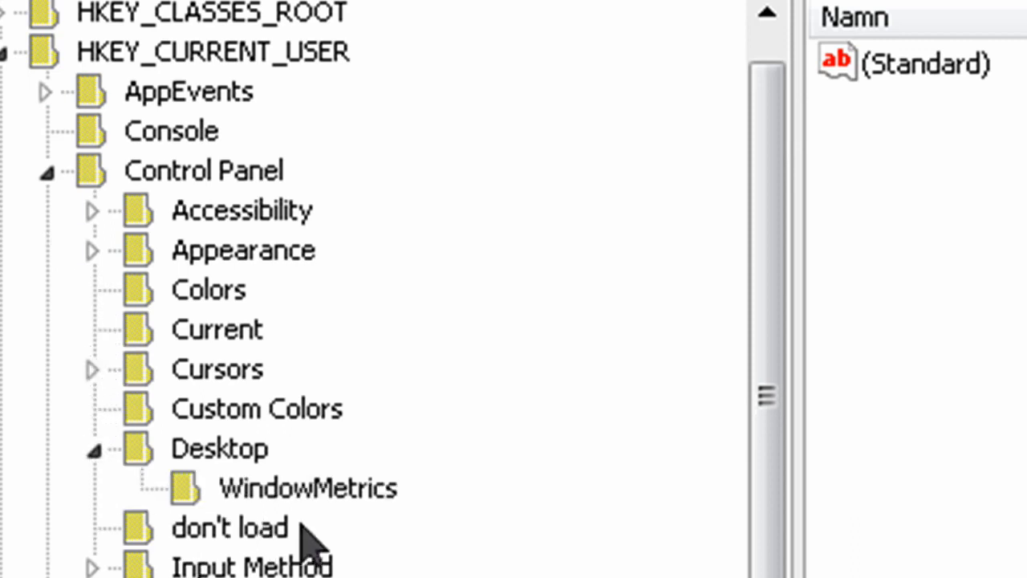
# Step: Set AutoEndTasks under HKEY_CURRENT_USER\Control Panel\Desktop to 1
pyautogui.click(218, 447)
pyautogui.write('1')
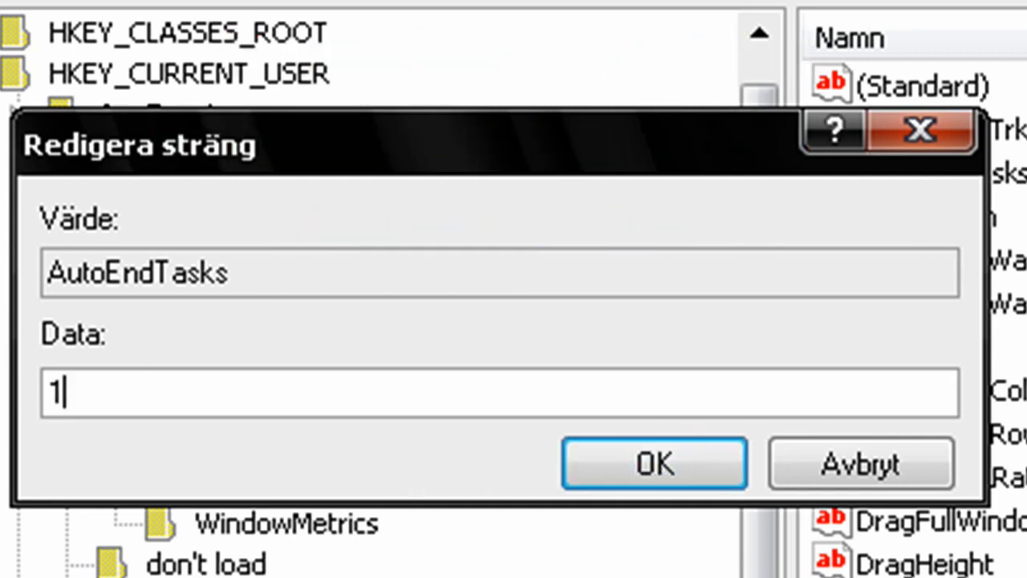
pyautogui.click(655, 462)
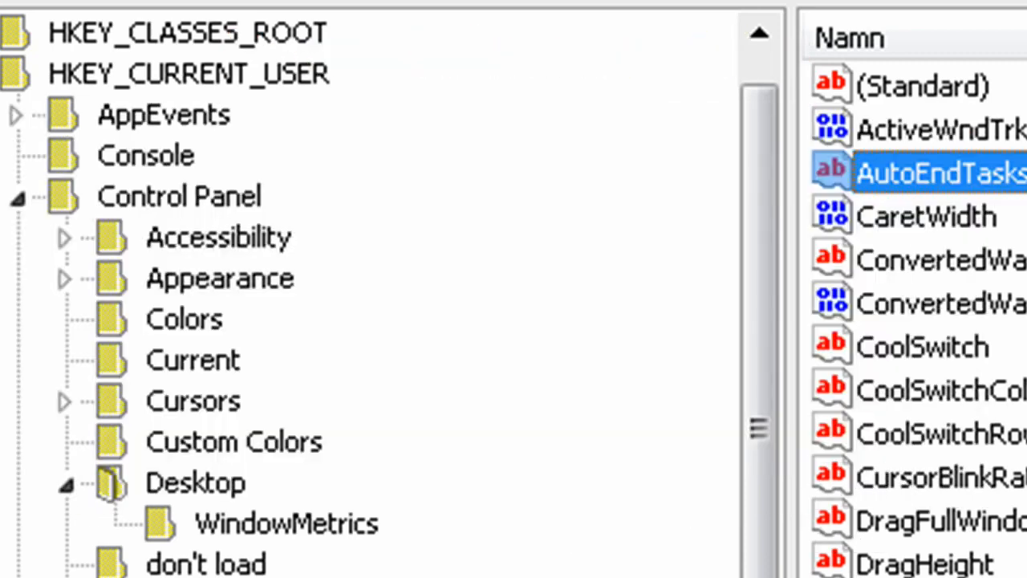